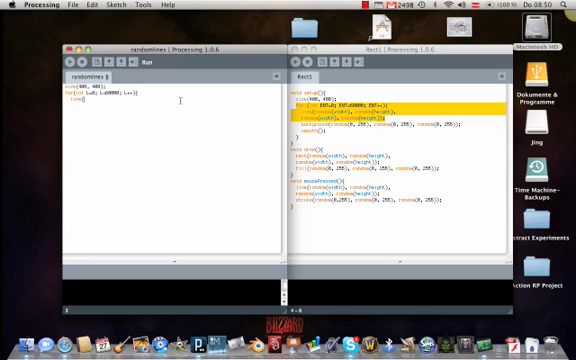
- Give the line() call random(width) and random(height) coordinate arguments
{"action": "type", "text": "random(width),"}
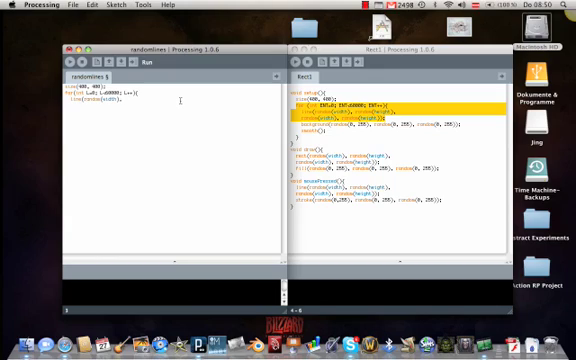
{"action": "type", "text": "random("}
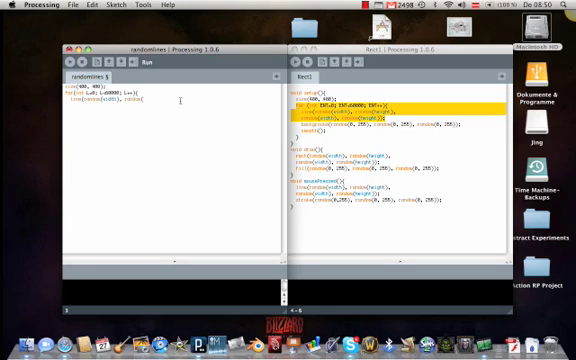
{"action": "type", "text": "height));"}
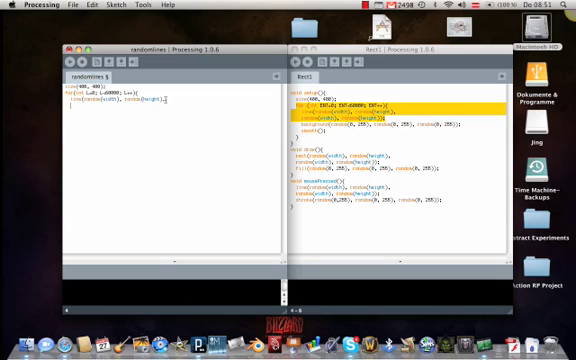
- Paste the copied line code via Edit > Paste and return to fix the missing-parenthesis error
{"action": "left_click", "coordinate": [66, 4]}
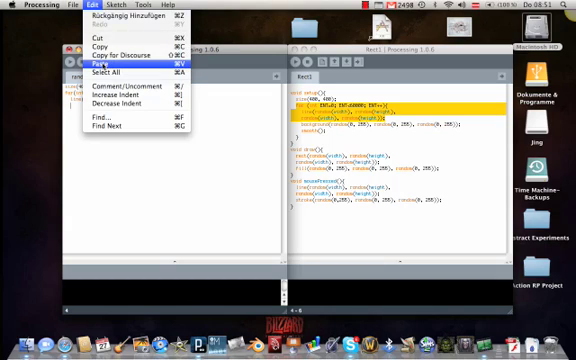
{"action": "left_click", "coordinate": [104, 62]}
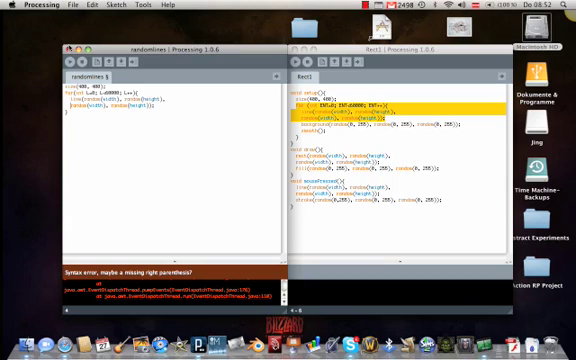
{"action": "left_click", "coordinate": [76, 54]}
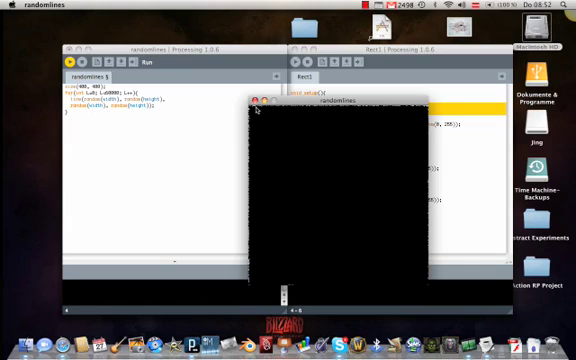
{"action": "mouse_move", "coordinate": [332, 108]}
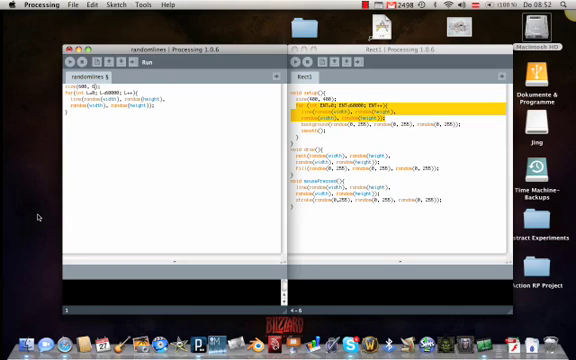
- Return to editing the sketch code after viewing the black output window
{"action": "left_click", "coordinate": [88, 62]}
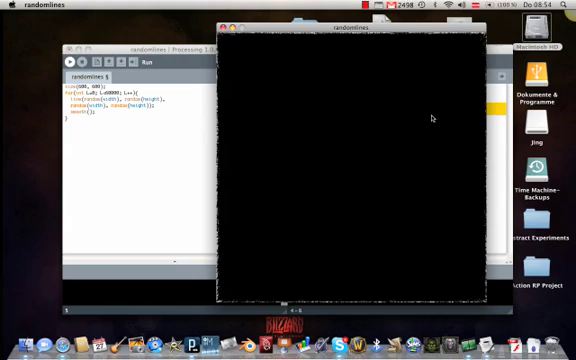
{"action": "mouse_move", "coordinate": [262, 96]}
{"action": "type", "text": "stroke("}
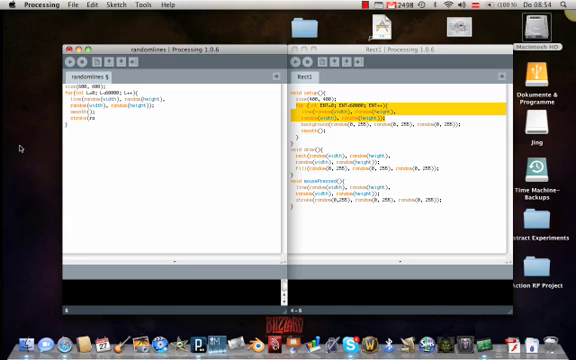
- Make the stroke() call use random(0, 255) for its colour value
{"action": "type", "text": "random("}
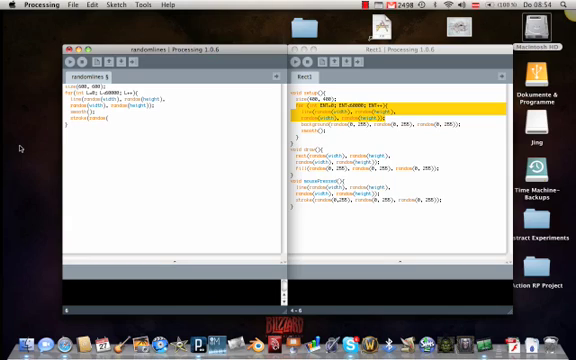
{"action": "type", "text": "0, 2"}
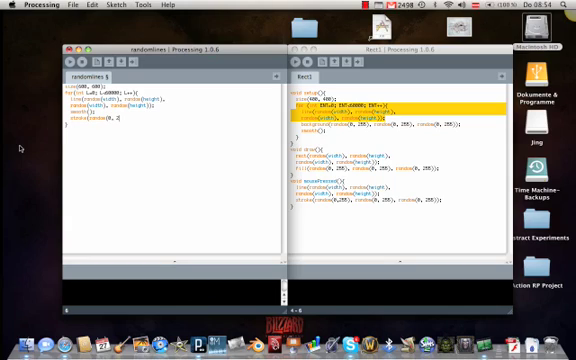
{"action": "type", "text": "55"}
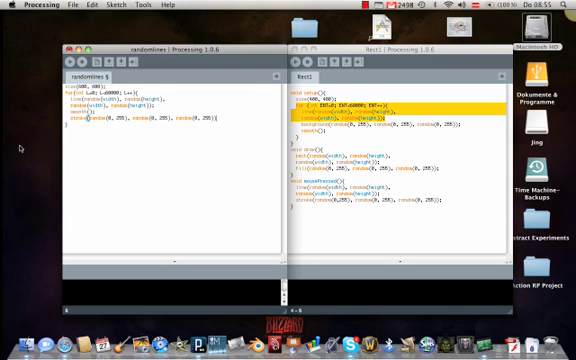
{"action": "mouse_move", "coordinate": [38, 80]}
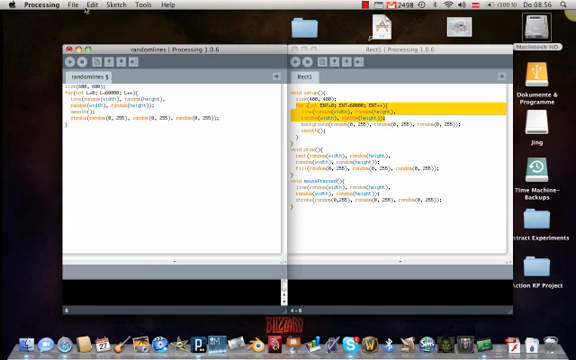
- Save the random-line sketch via File > Save and bring up the file commands again
{"action": "left_click", "coordinate": [68, 4]}
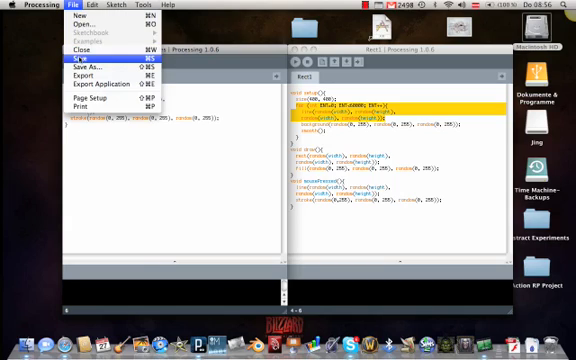
{"action": "left_click", "coordinate": [76, 62]}
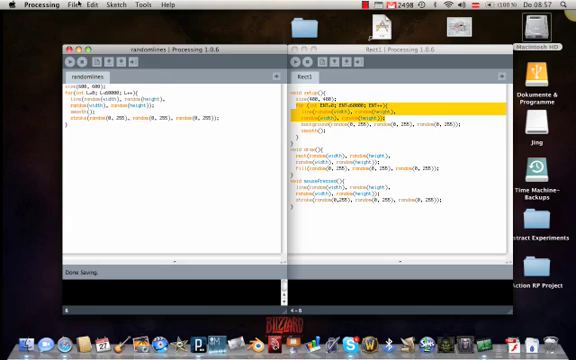
{"action": "left_click", "coordinate": [68, 8]}
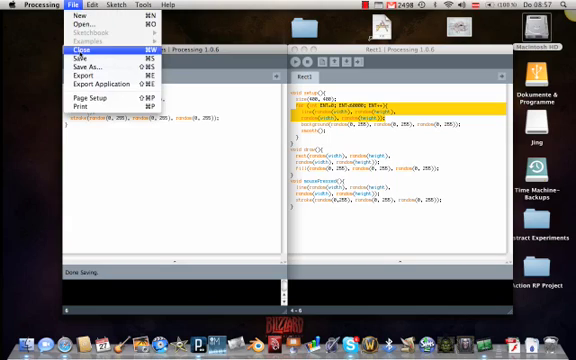